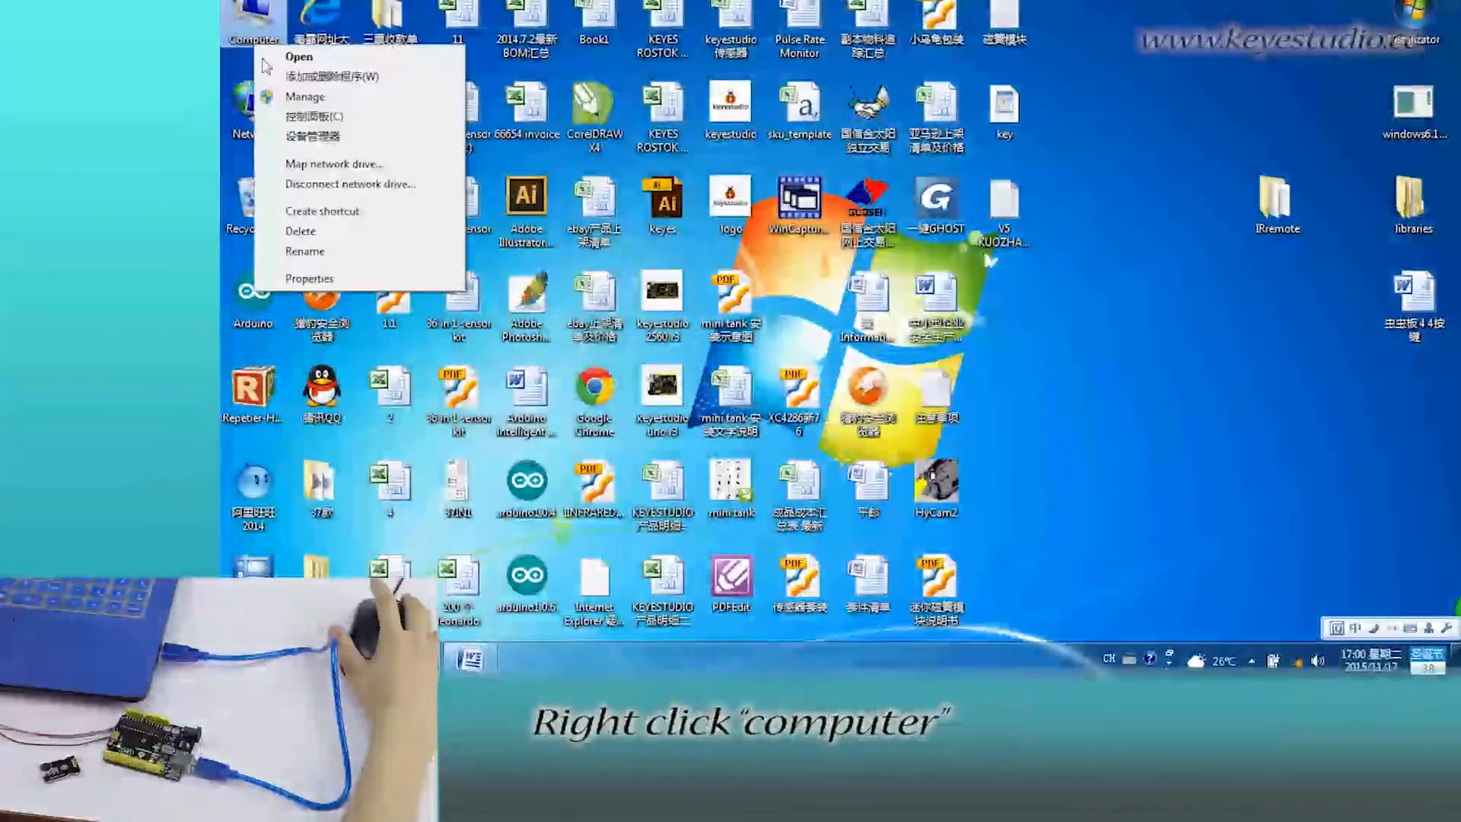
Confirm in Device Manager that Arduino UNO R3 is on COM6, then close the System window
left_click(309, 279)
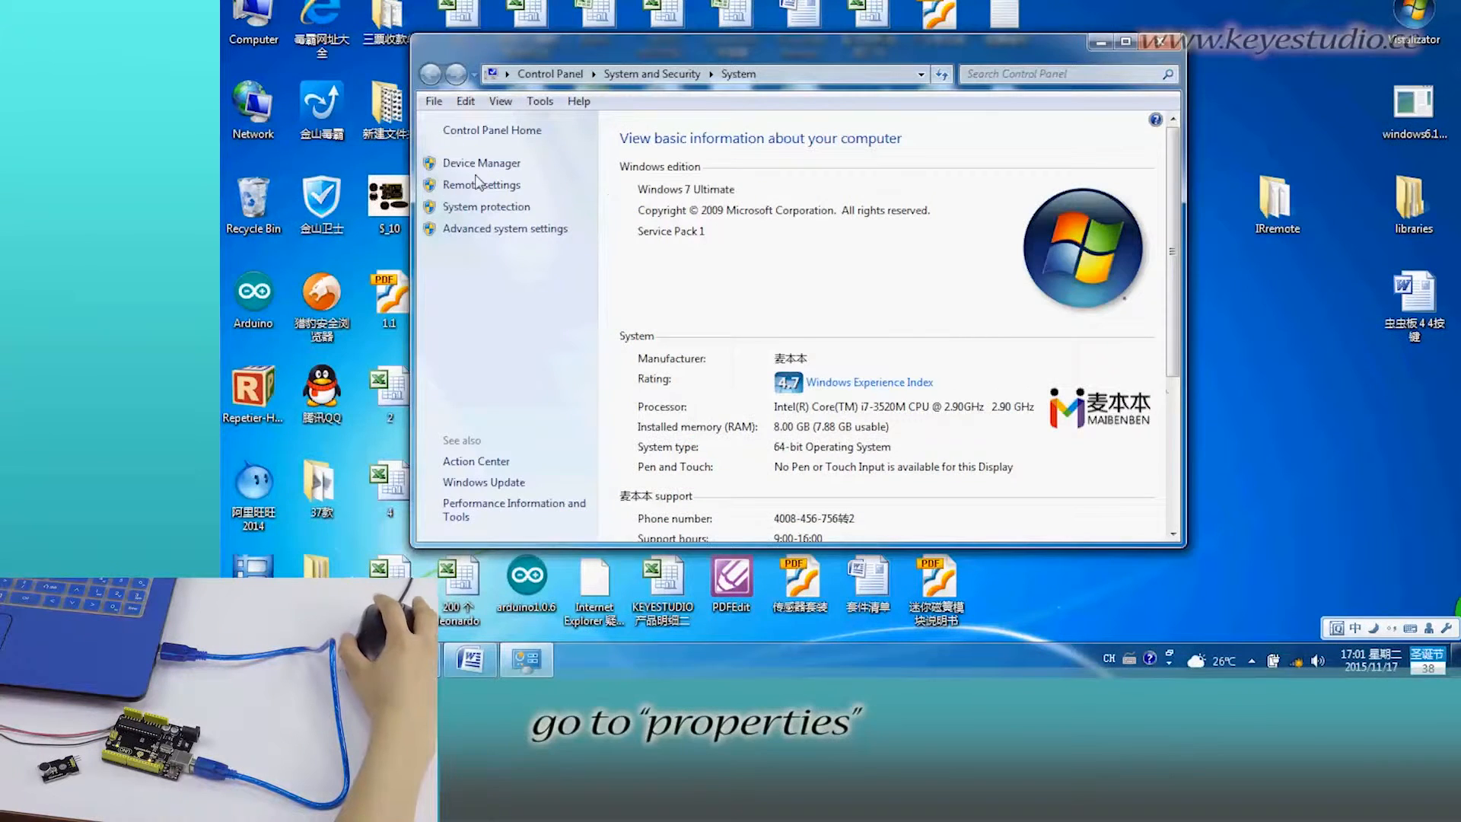
left_click(484, 162)
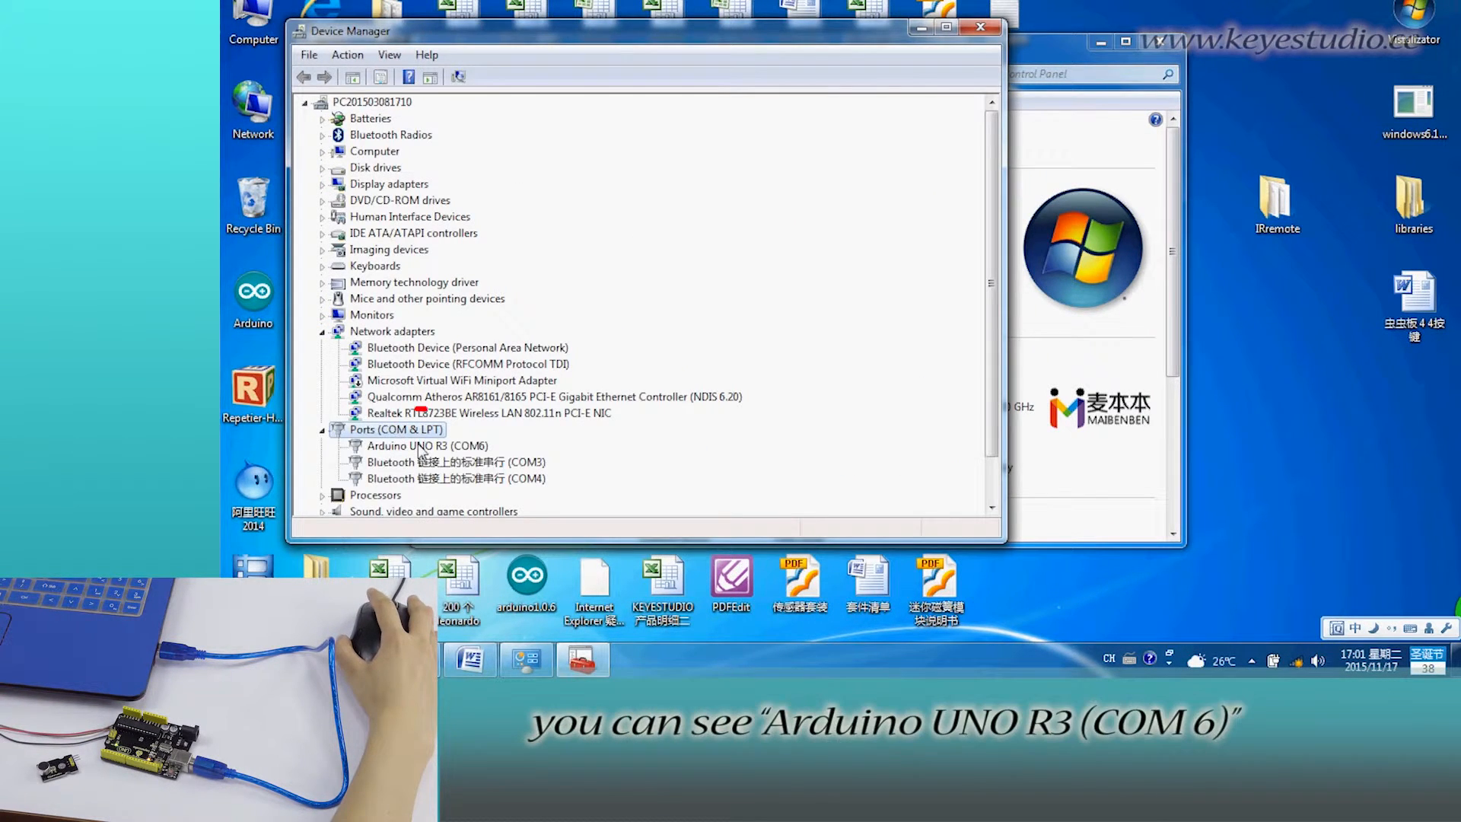
left_click(428, 446)
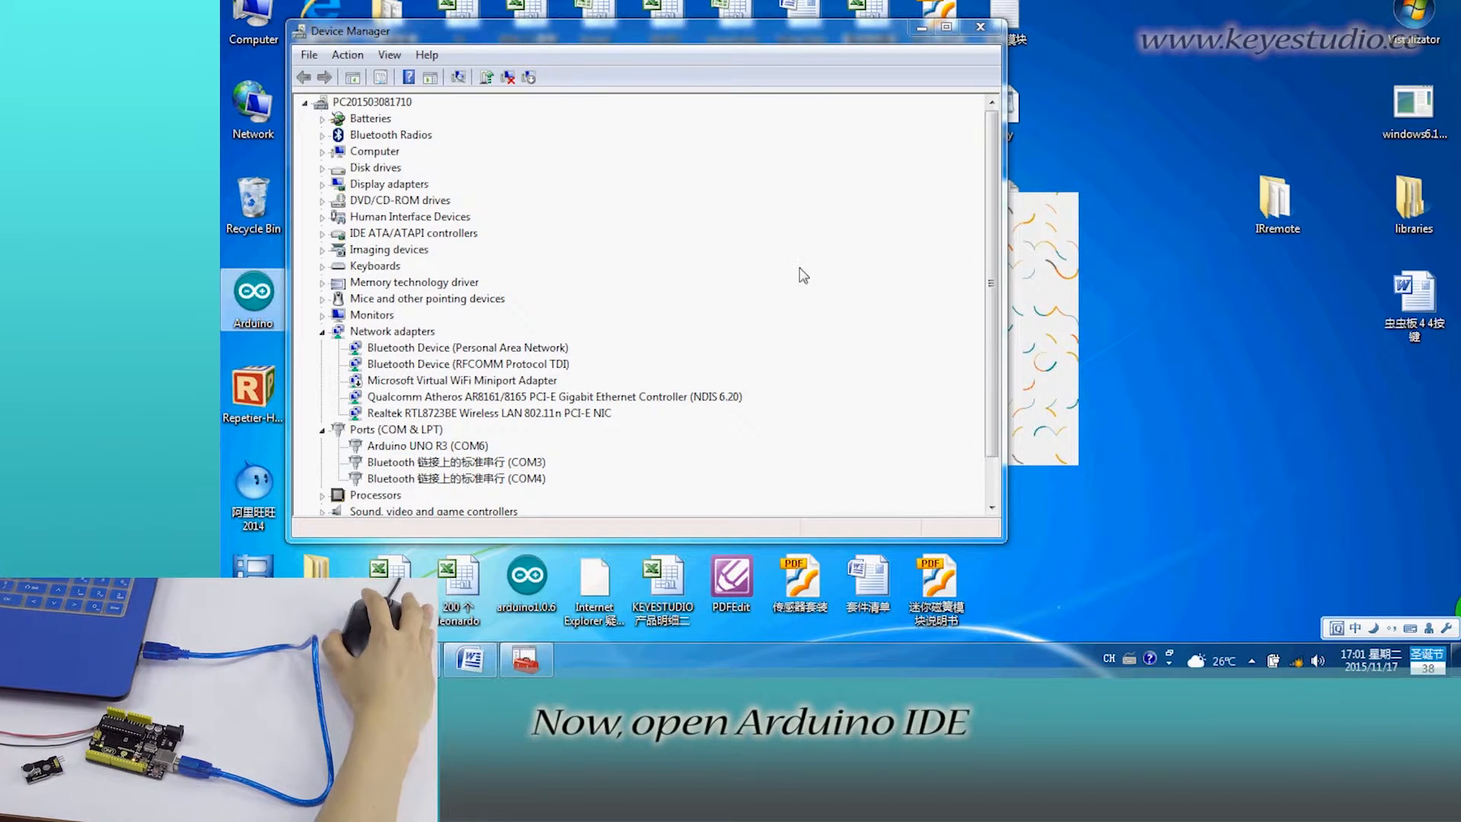
Choose COM6 as the Uno's port from Tools > Port
left_click(728, 91)
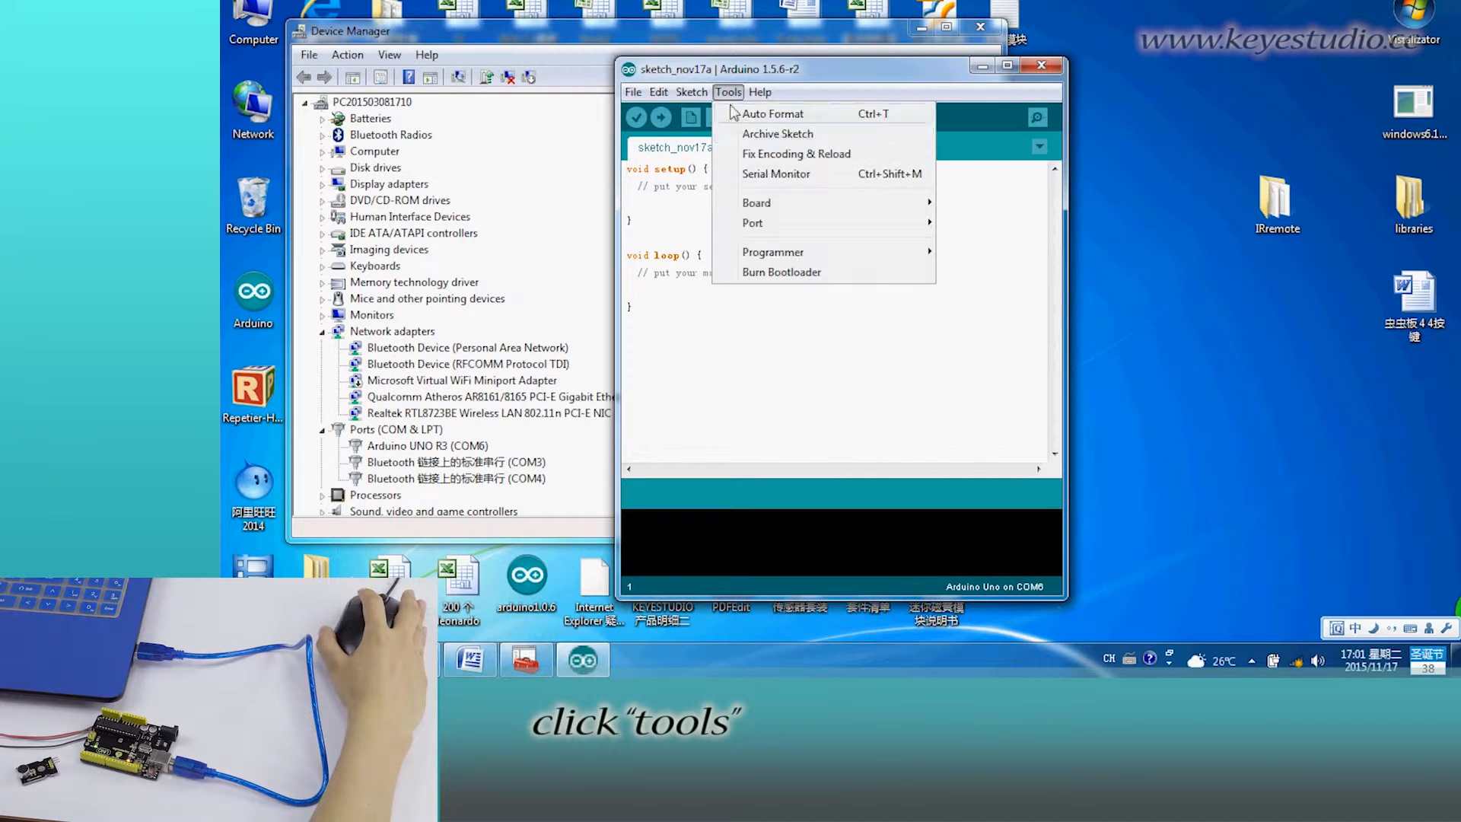
left_click(757, 203)
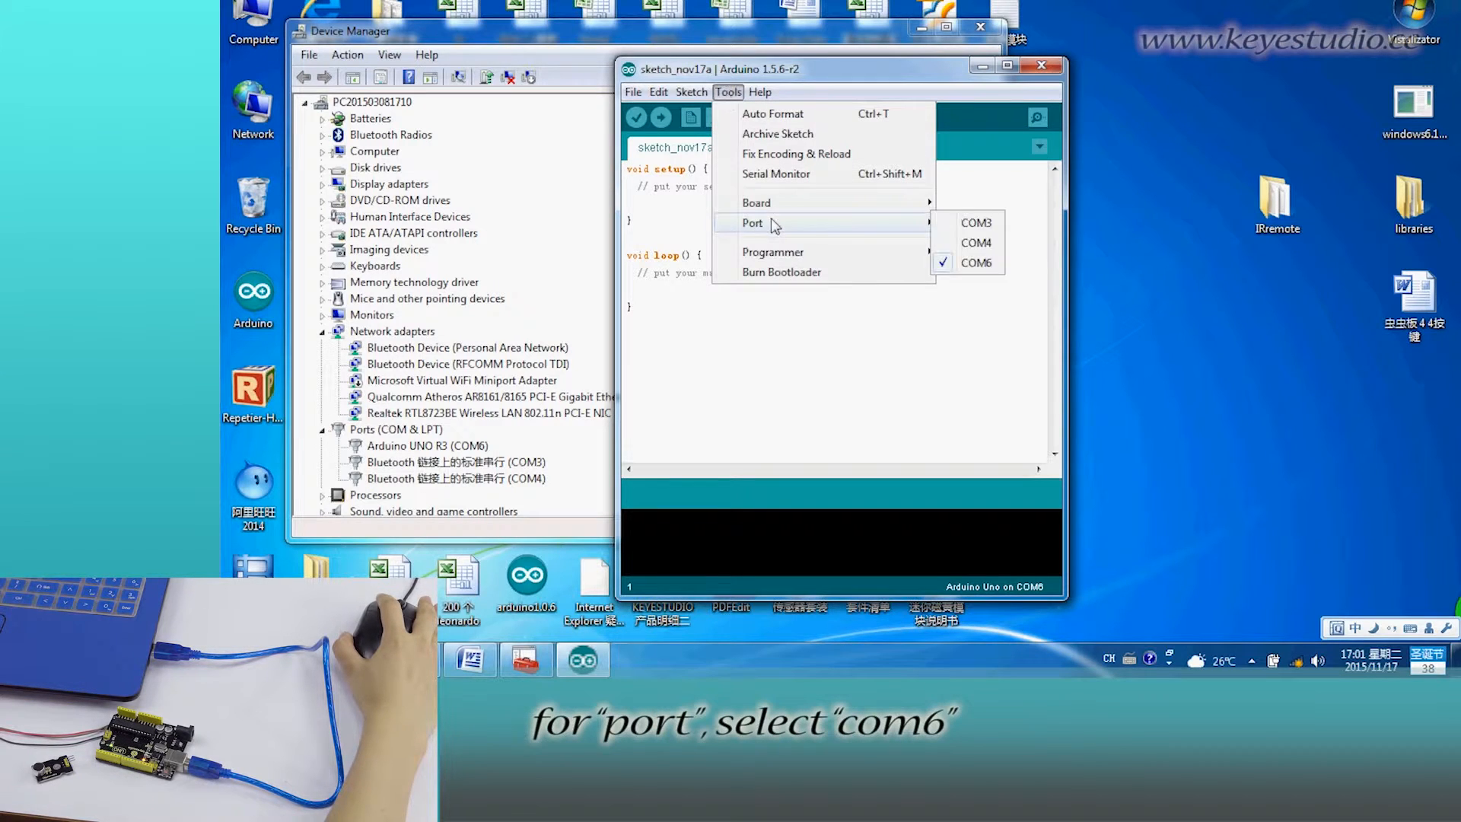
left_click(977, 264)
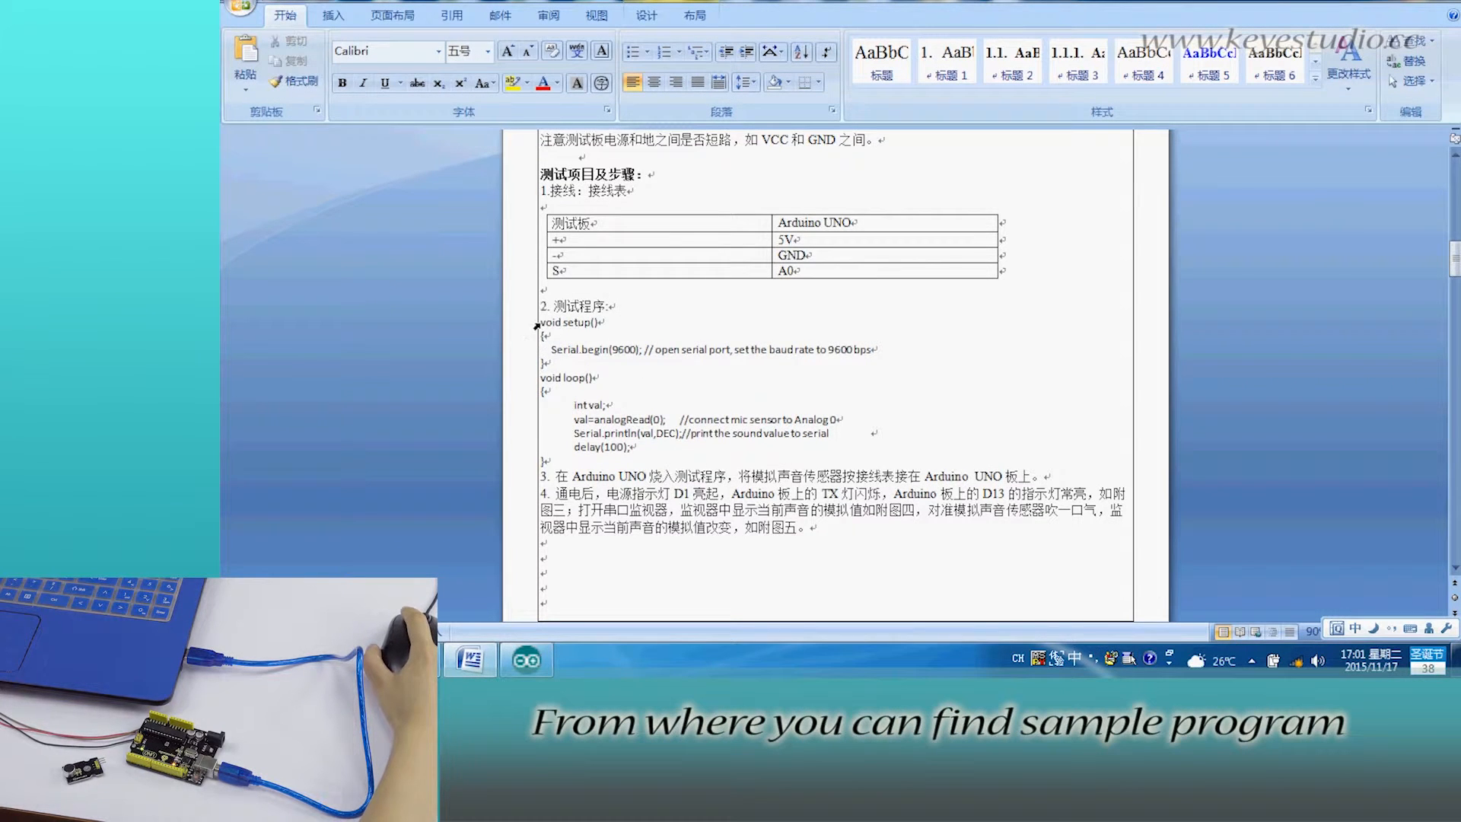
Select the sample sound-sensor program text in the Word document
double_click(571, 321)
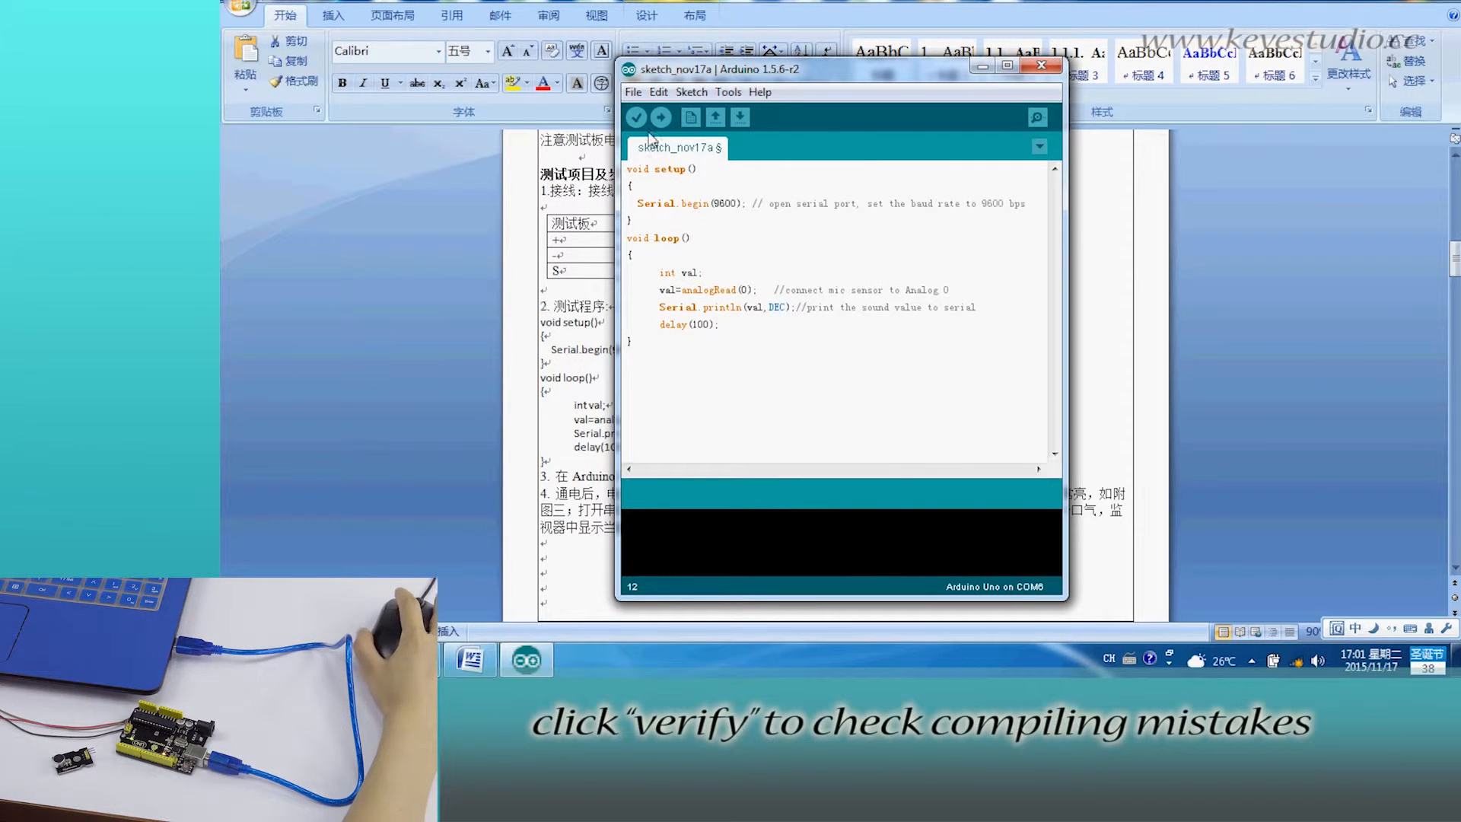
Verify the pasted sound-sensor sketch until it reports Done compiling
left_click(636, 117)
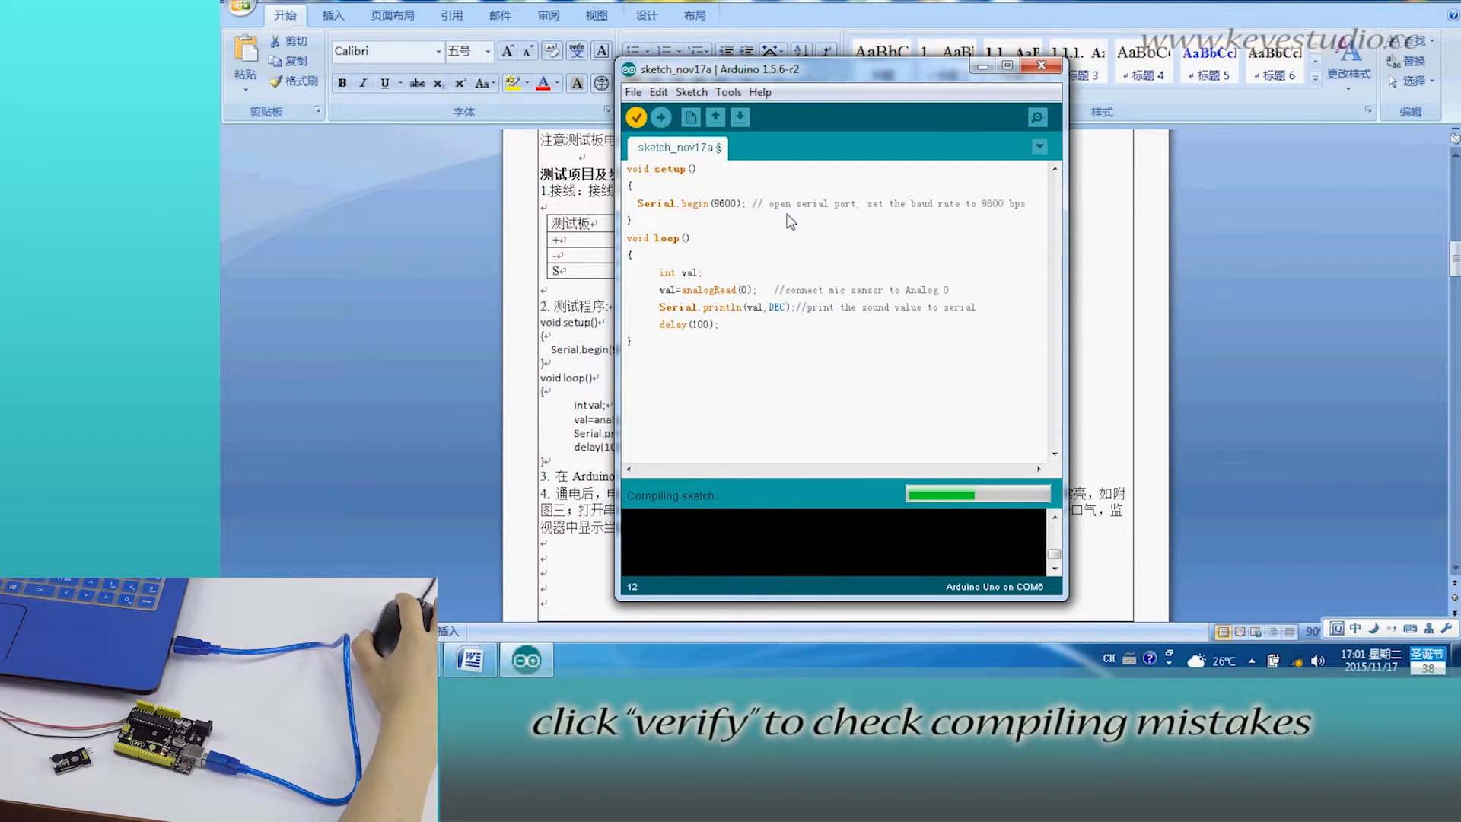
left_click(636, 118)
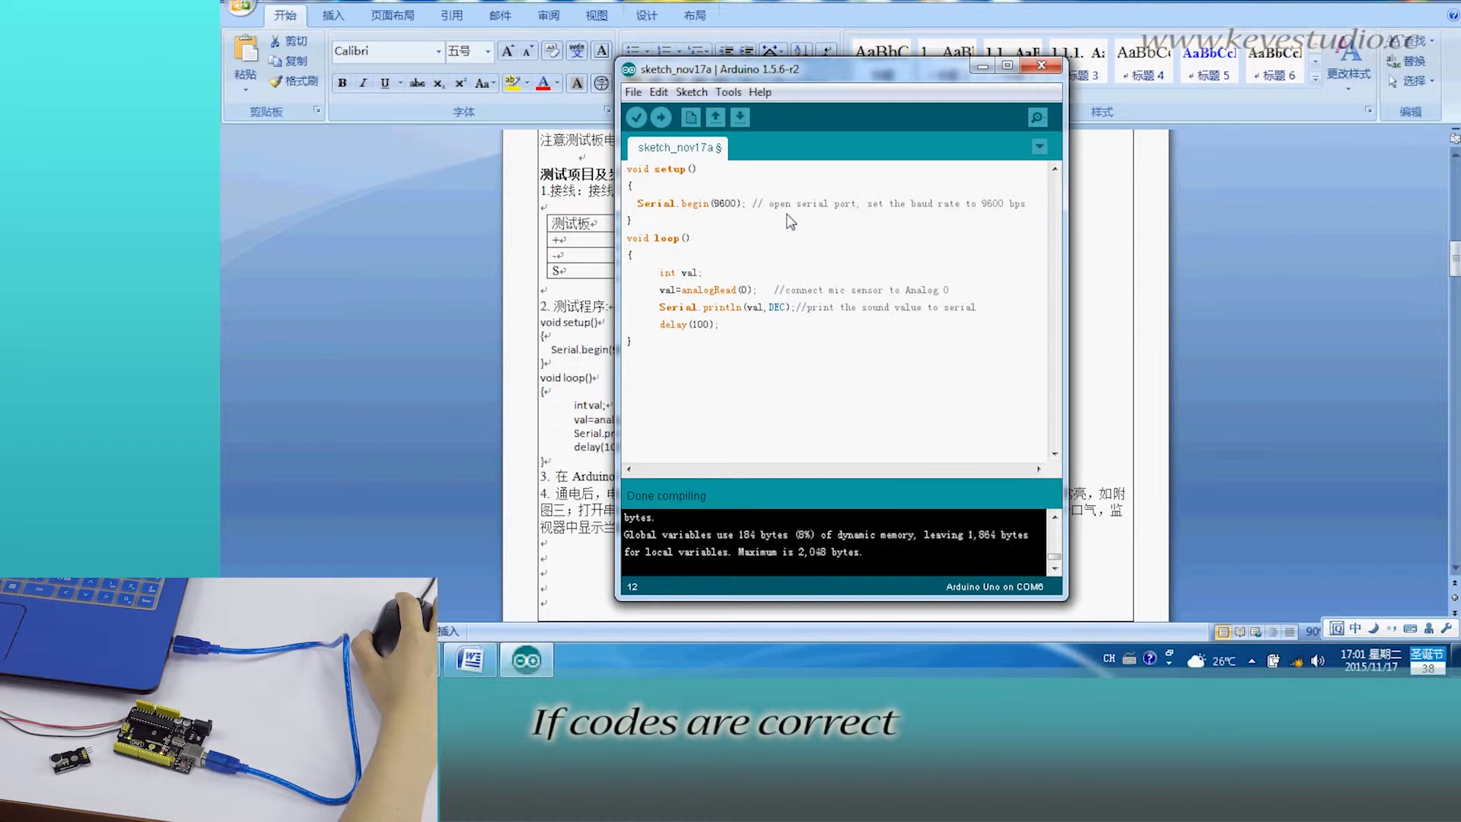
left_click(659, 117)
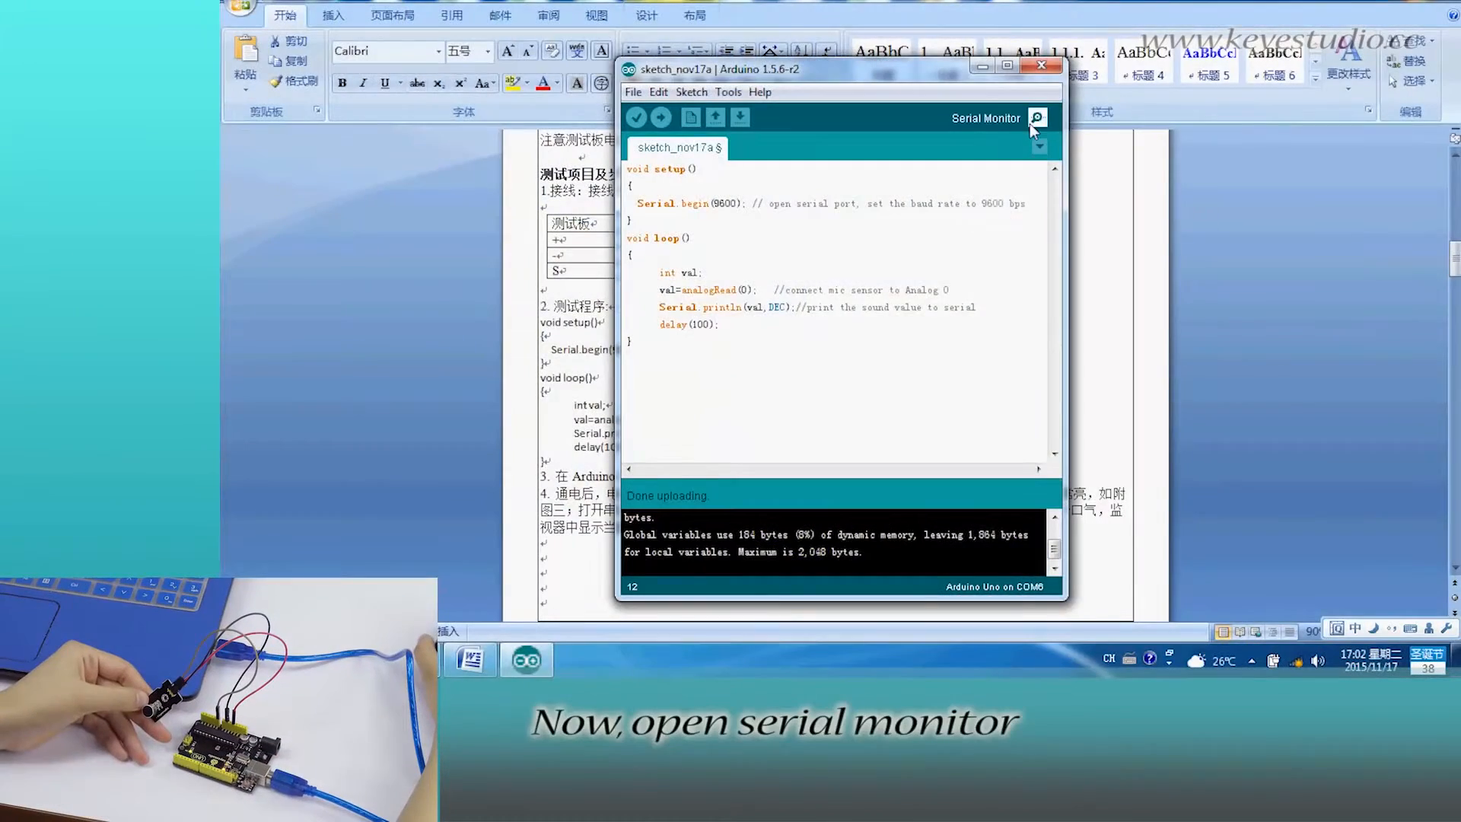
Open the Serial Monitor after the upload completes to watch sensor readings
left_click(1036, 119)
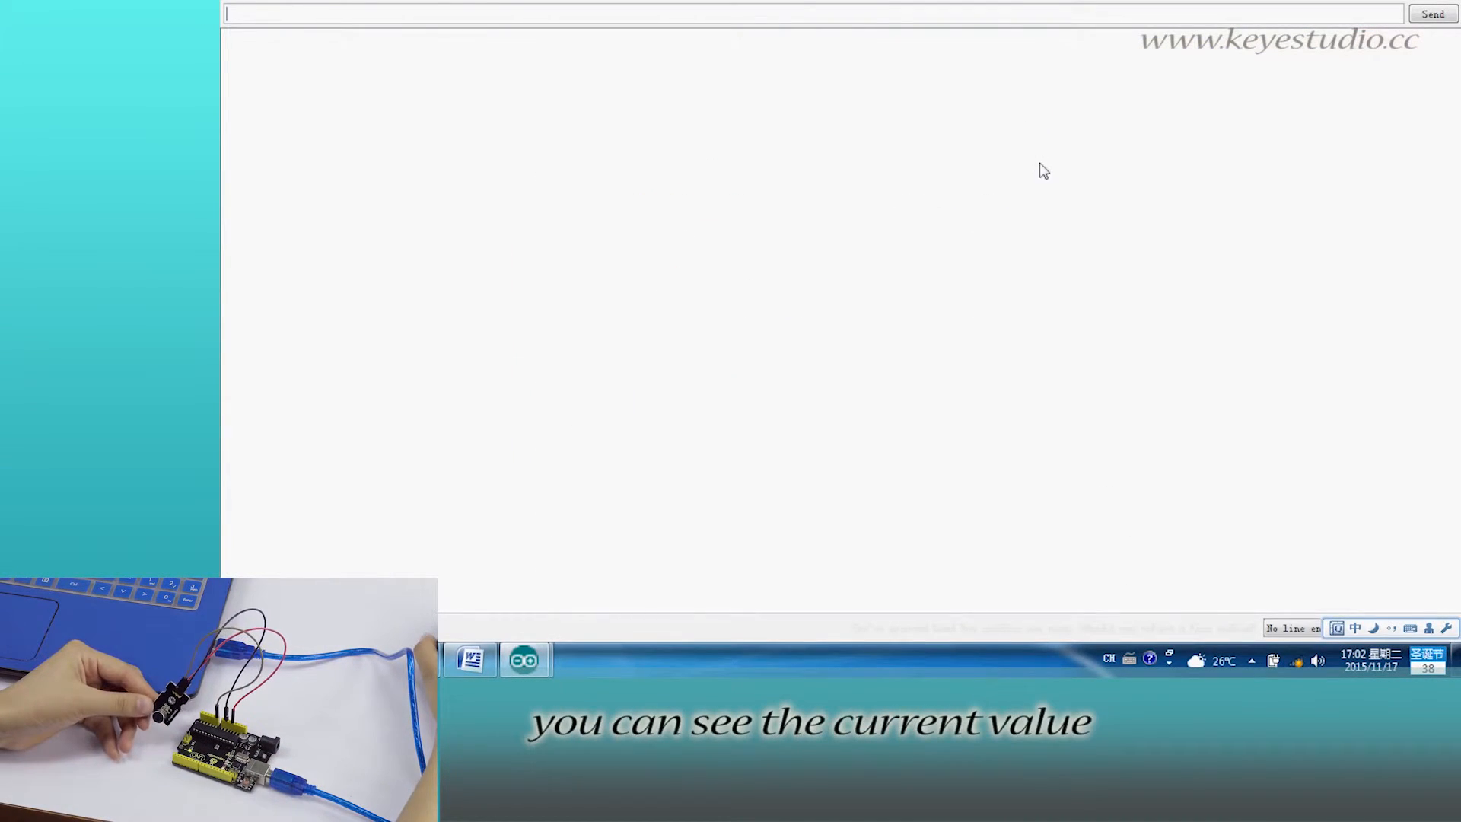